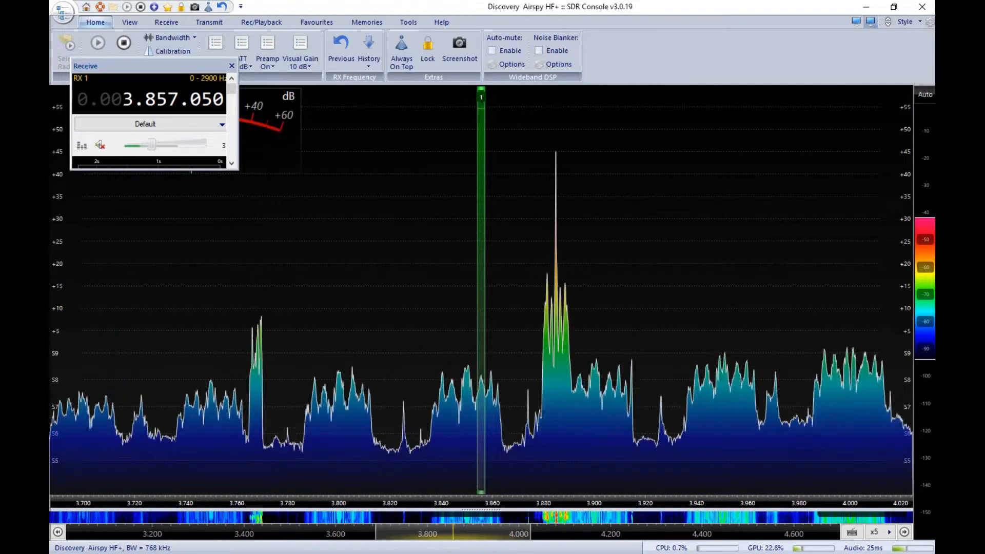
Step: Unmute RX 1 audio while tuned to 3.857.050 MHz on the 80 m band
click(100, 145)
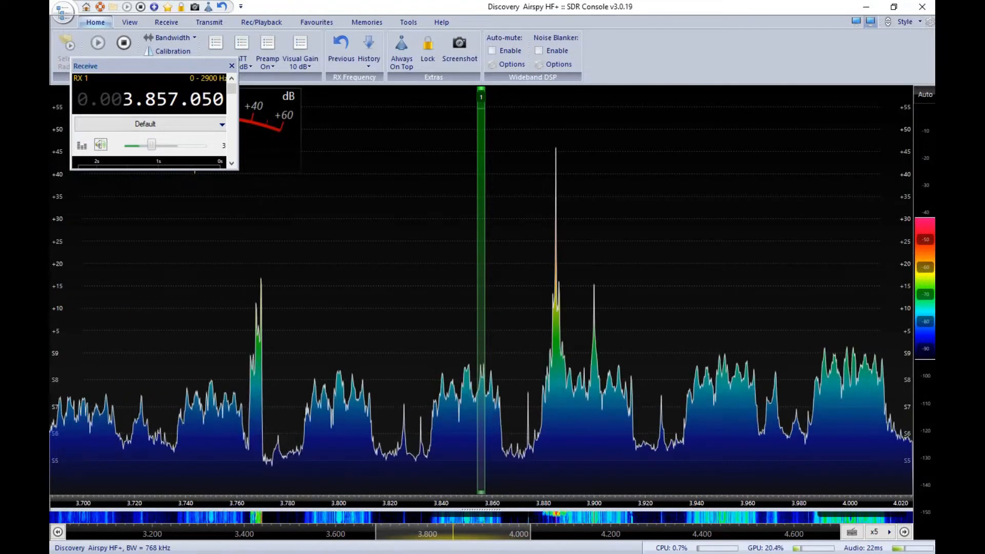